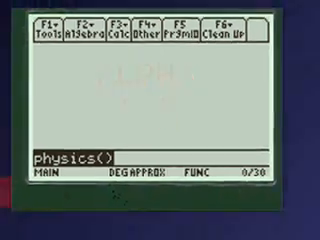
Run the physics() program to show its topic menu.
{"action": "key", "text": "enter"}
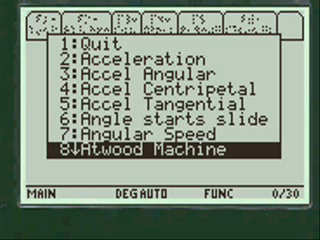
Choose B: Bulk Modulus from the physics topic menu.
{"action": "scroll", "scroll_direction": "down", "scroll_amount": 3}
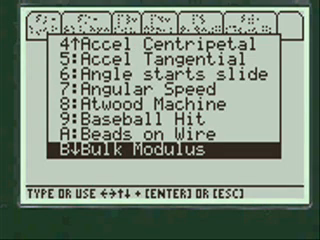
{"action": "key", "text": "enter"}
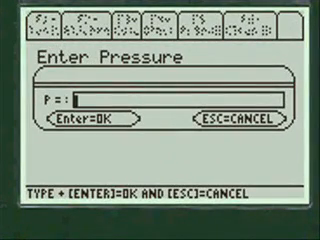
Enter pressure 2.2E7 N/m², original volume 5 m³ and final volume 6 m³.
{"action": "type", "text": "2"}
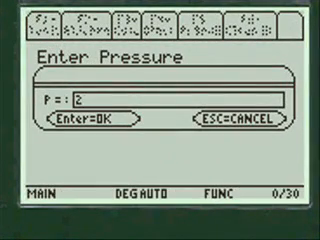
{"action": "type", "text": ".2E7"}
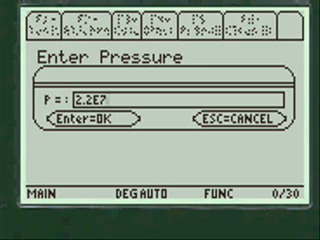
{"action": "key", "text": "Enter"}
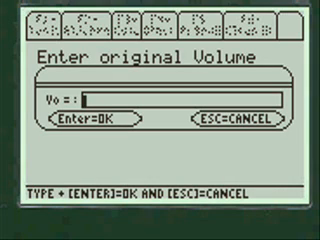
{"action": "type", "text": "5"}
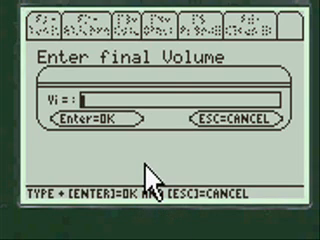
{"action": "mouse_move", "coordinate": [150, 160]}
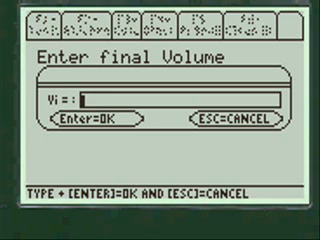
{"action": "type", "text": "6"}
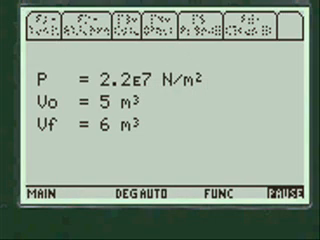
Continue past the entered-values summary to start a new Bulk Modulus run.
{"action": "key", "text": "enter"}
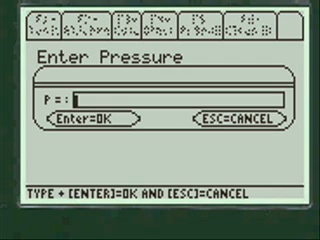
Enter pressure 2.2E7 and original volume 5 in cm³, converting to 5/1000000 m³.
{"action": "type", "text": "2"}
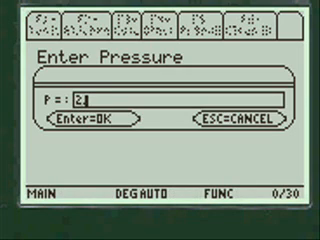
{"action": "type", "text": ".2"}
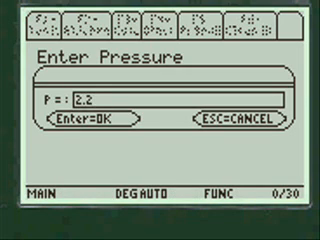
{"action": "type", "text": "E7"}
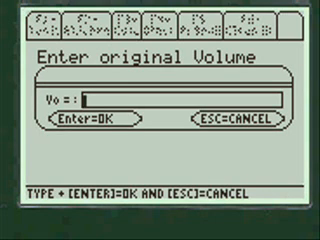
{"action": "type", "text": "5"}
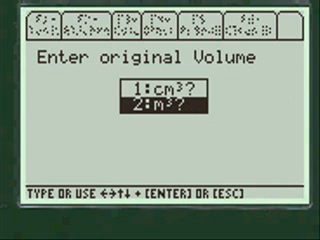
{"action": "key", "text": "enter"}
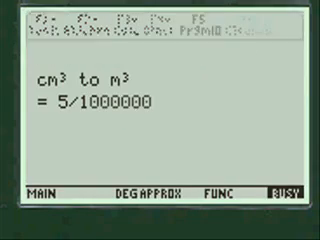